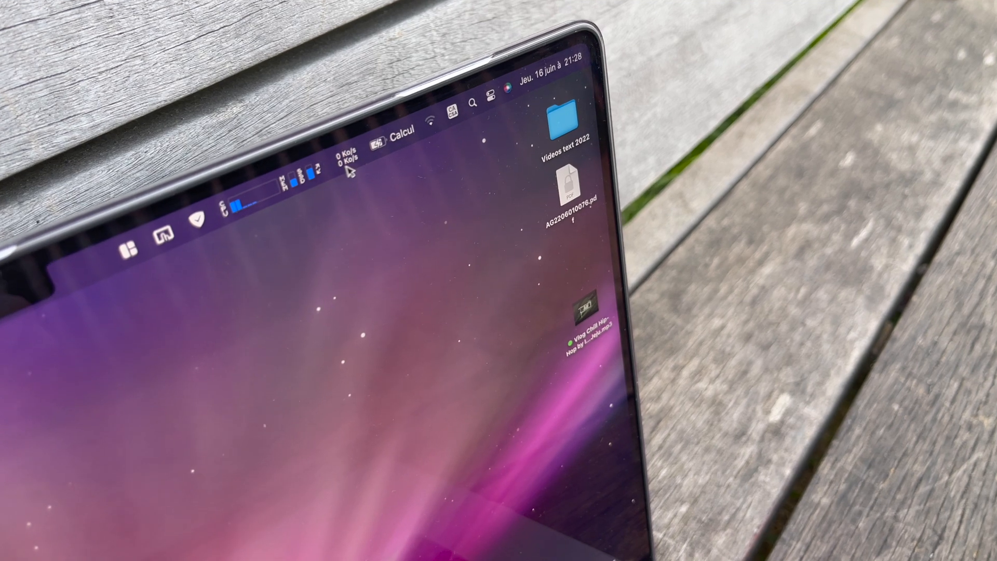
Step: Show the battery dropdown with 83% charging status, health, cycle count and energy-hungry apps like Safari
left_click(379, 130)
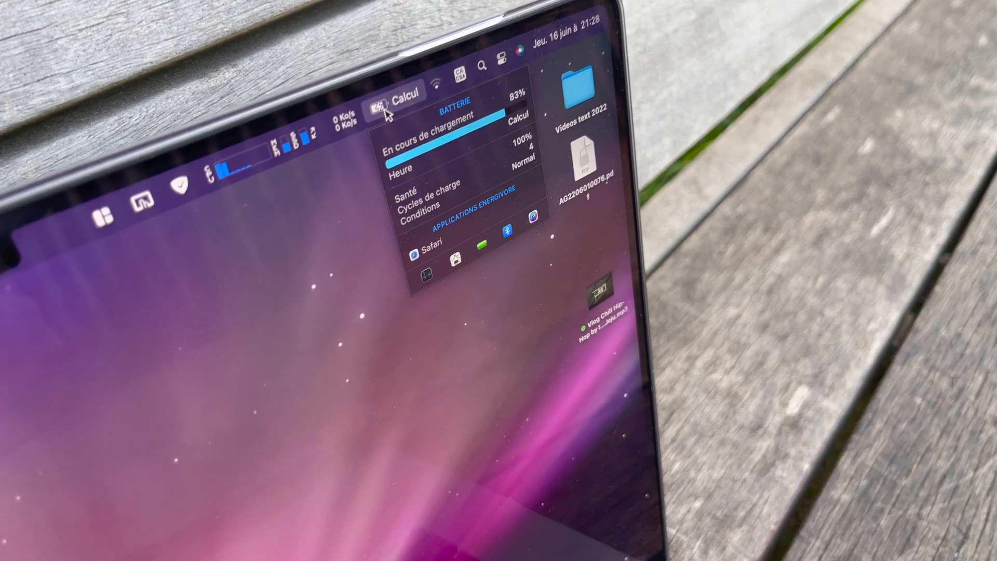